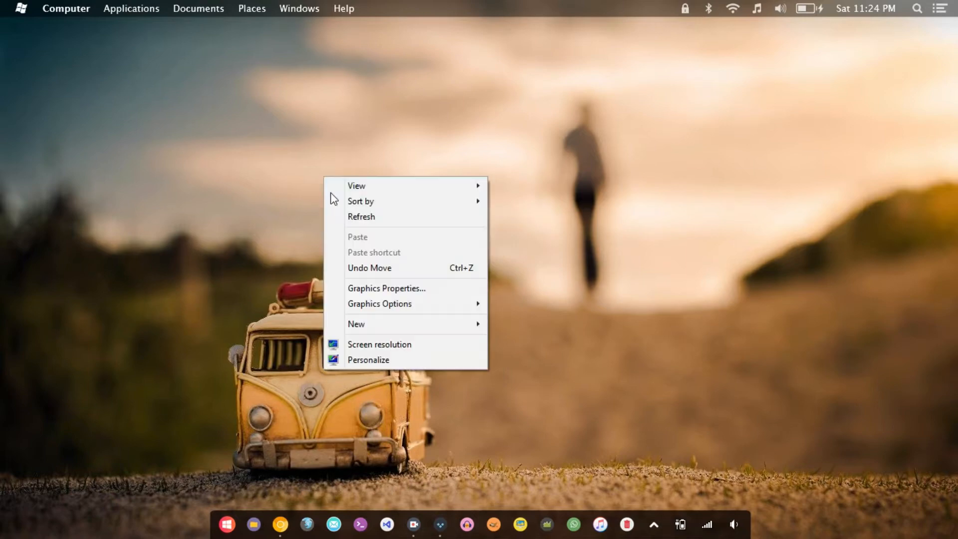
- Refresh the desktop and bring up the Start screen with its app tiles
click(362, 216)
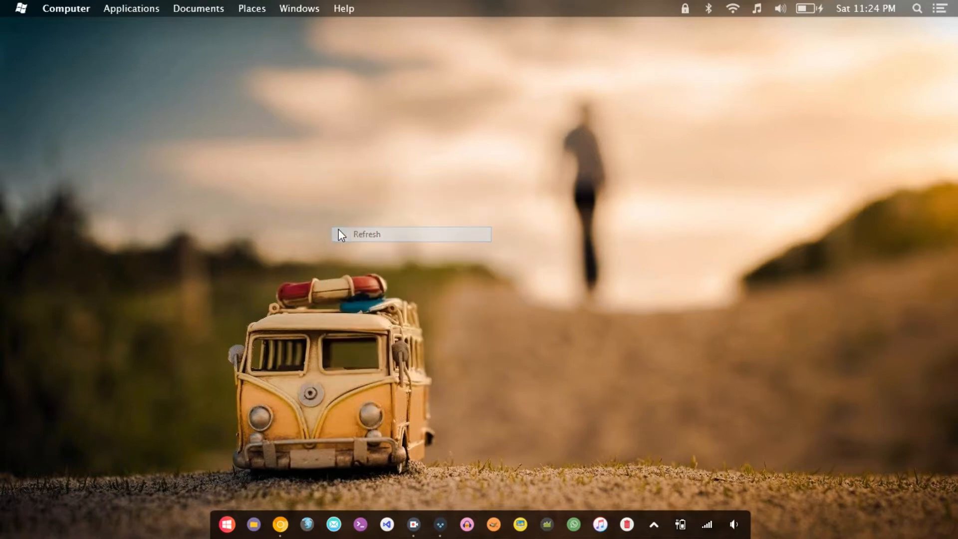
click(366, 234)
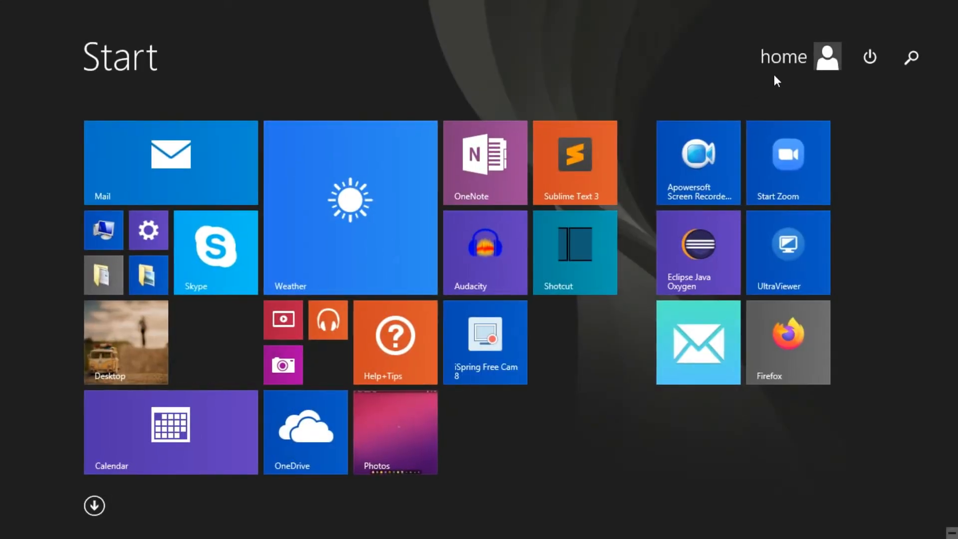
click(827, 56)
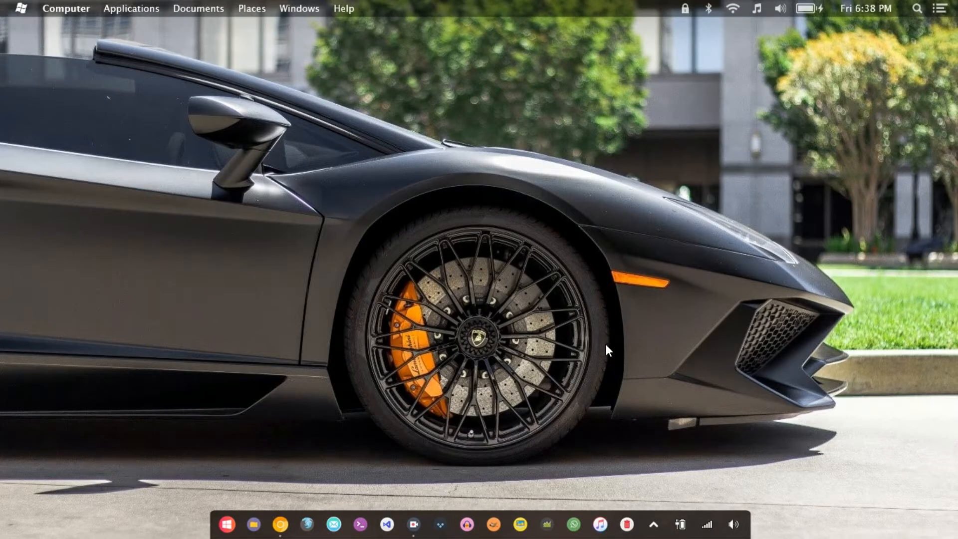
click(229, 524)
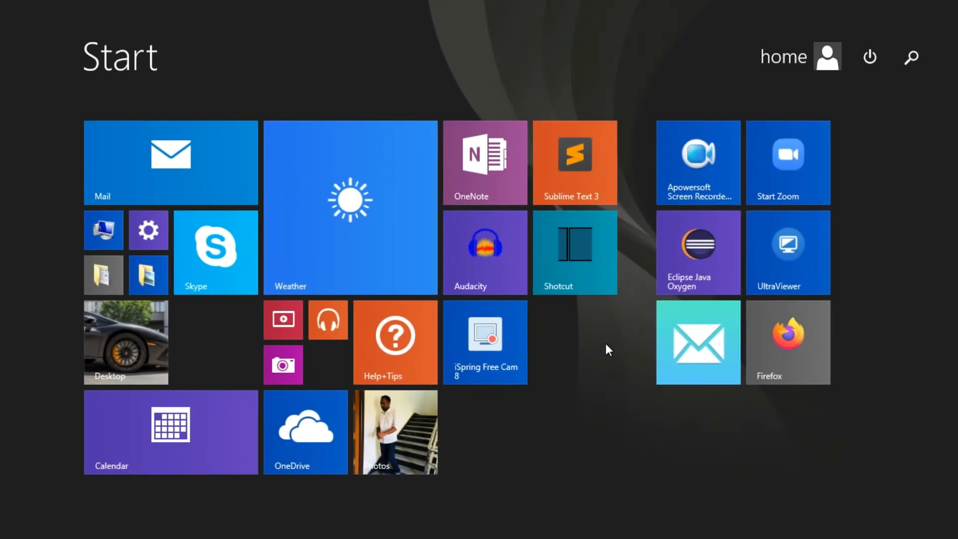
- Search for 'run' on the Start screen and launch the Run tool
text(run)
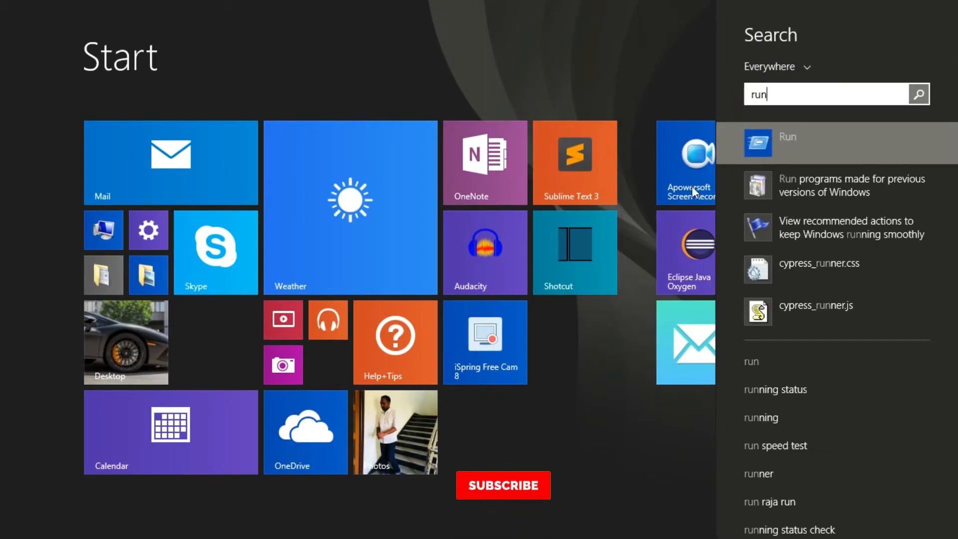
click(503, 485)
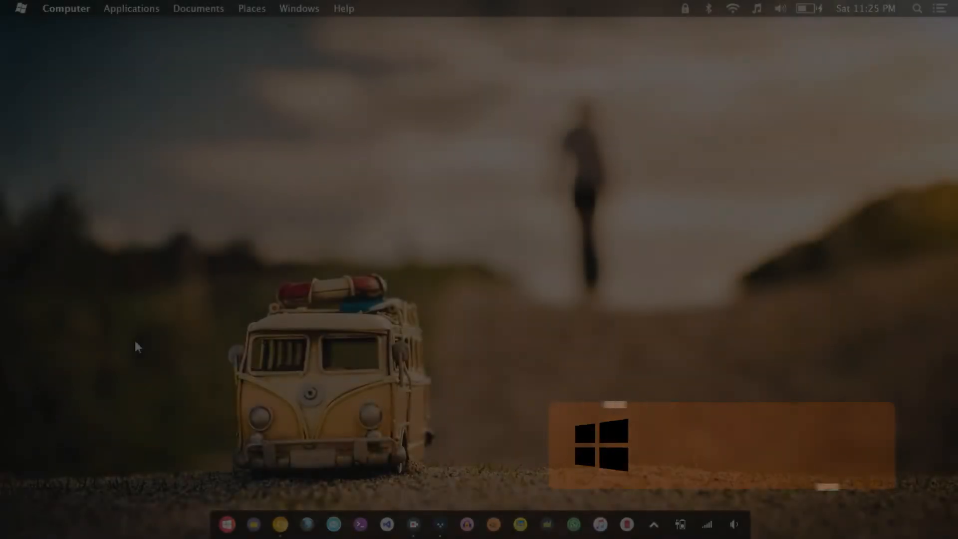
key(Win+r)
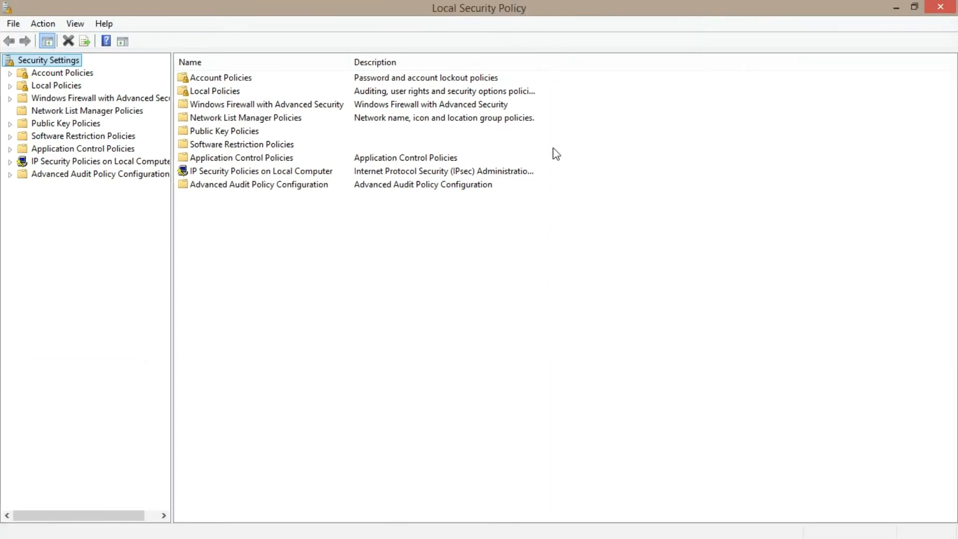
- Expand Local Policies and select Security Options in the policy tree
click(10, 85)
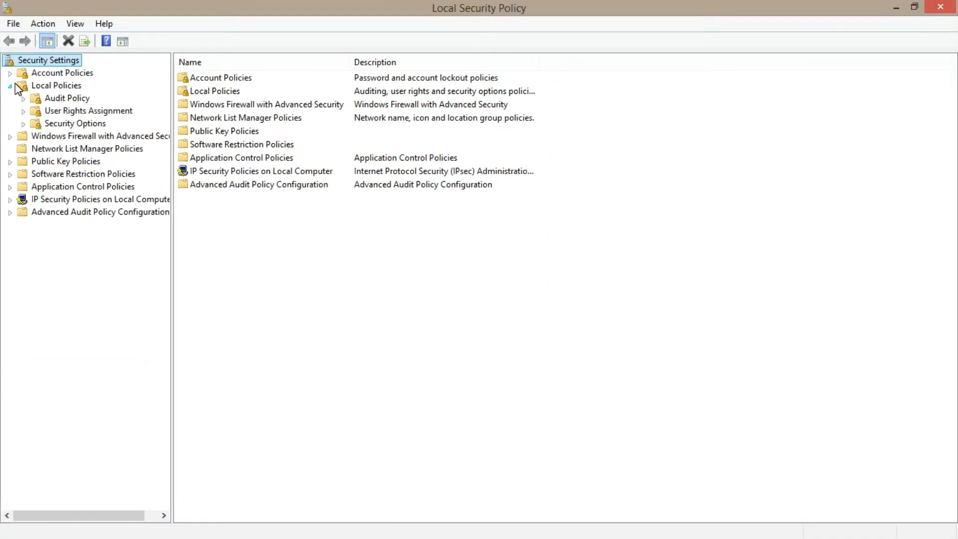
mouse_move(91, 90)
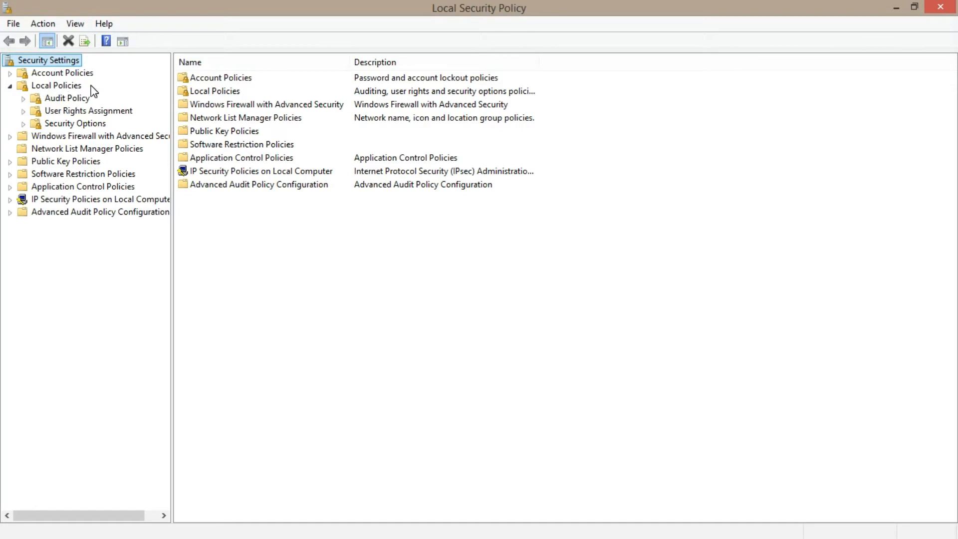
mouse_move(100, 128)
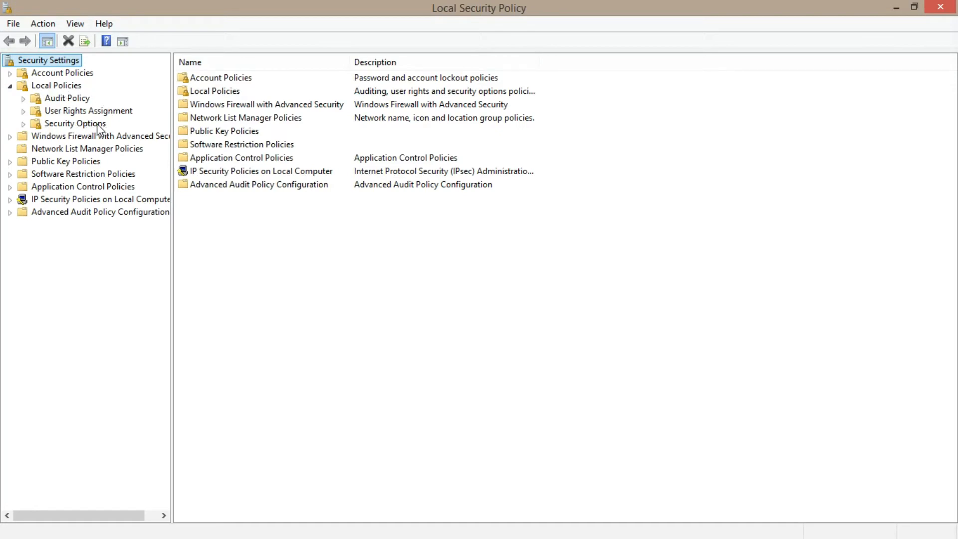
click(75, 123)
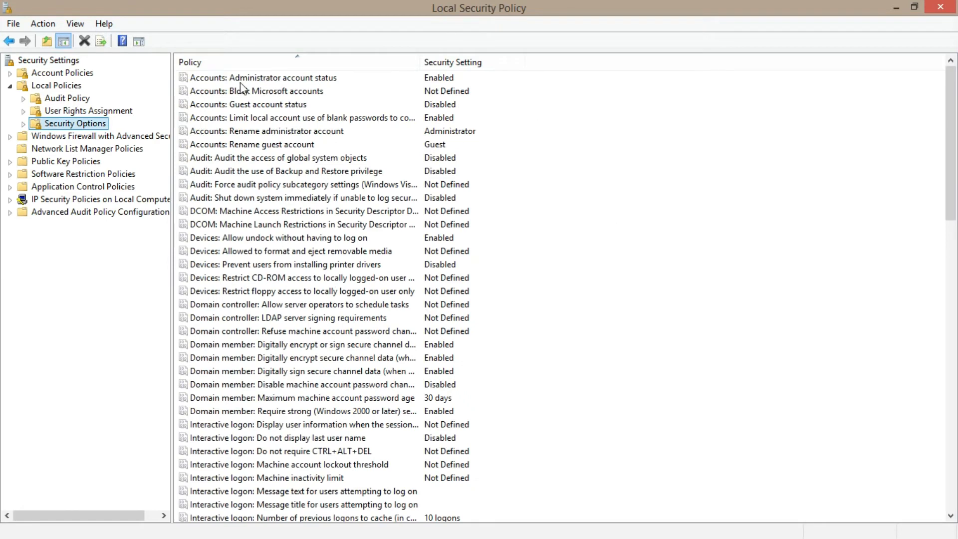
mouse_move(367, 85)
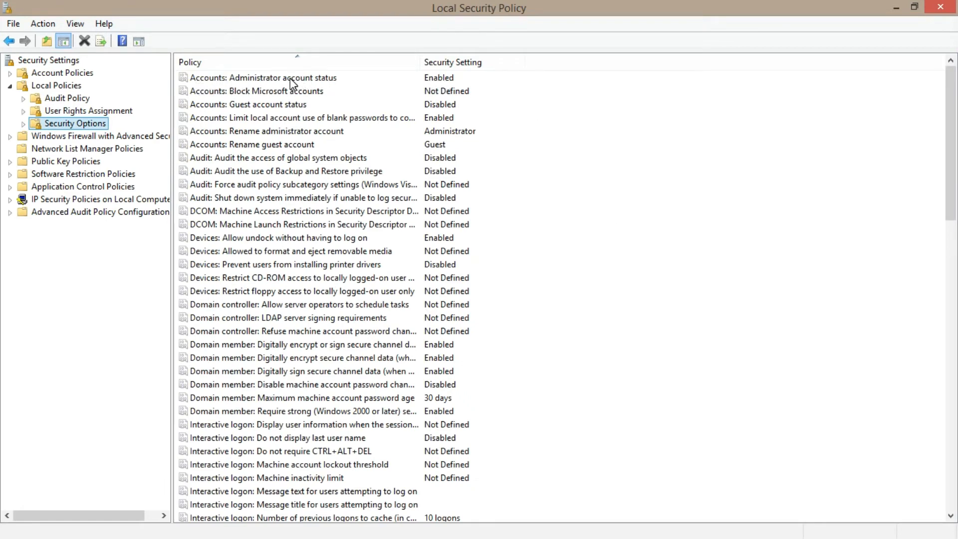
- Disable the 'Accounts: Administrator account status' policy and apply it
right_click(263, 77)
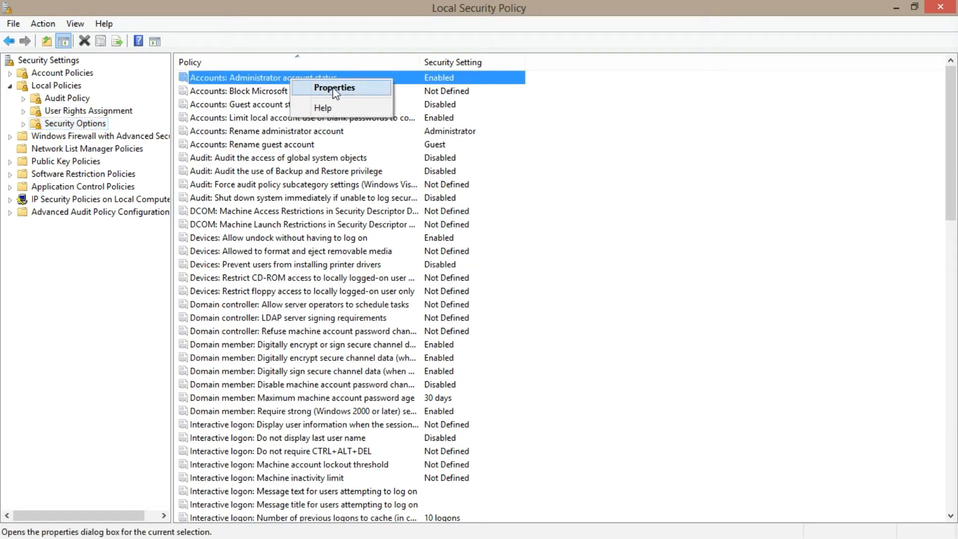
click(334, 88)
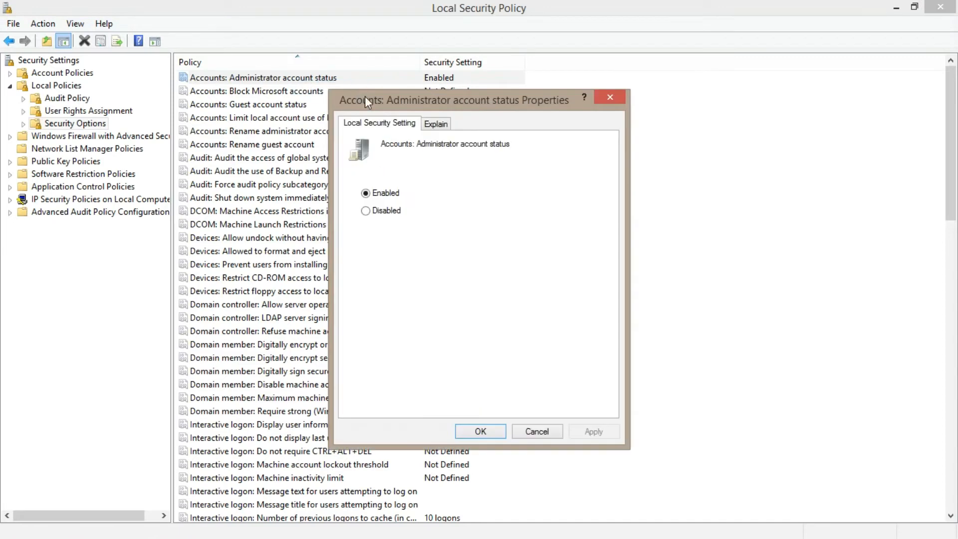
drag(455, 100, 394, 79)
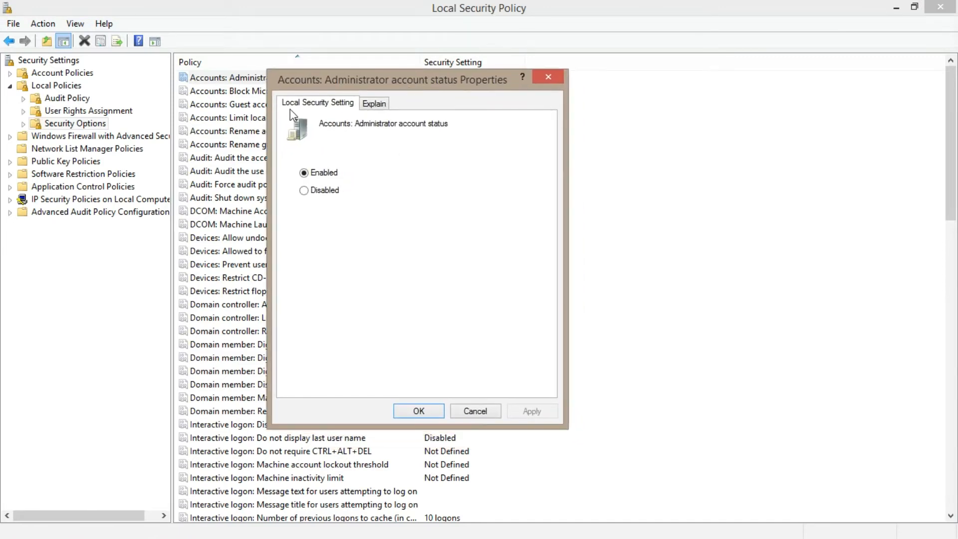
mouse_move(364, 179)
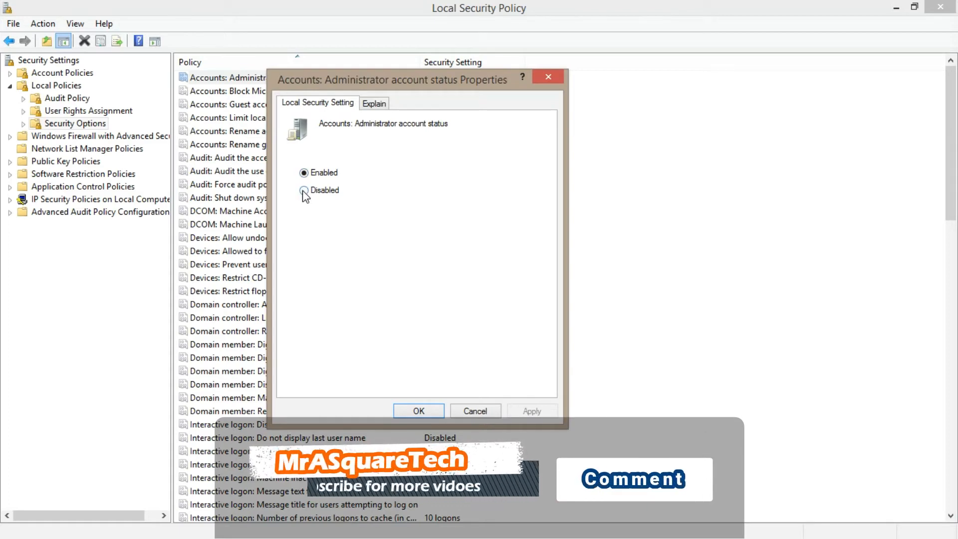
click(304, 190)
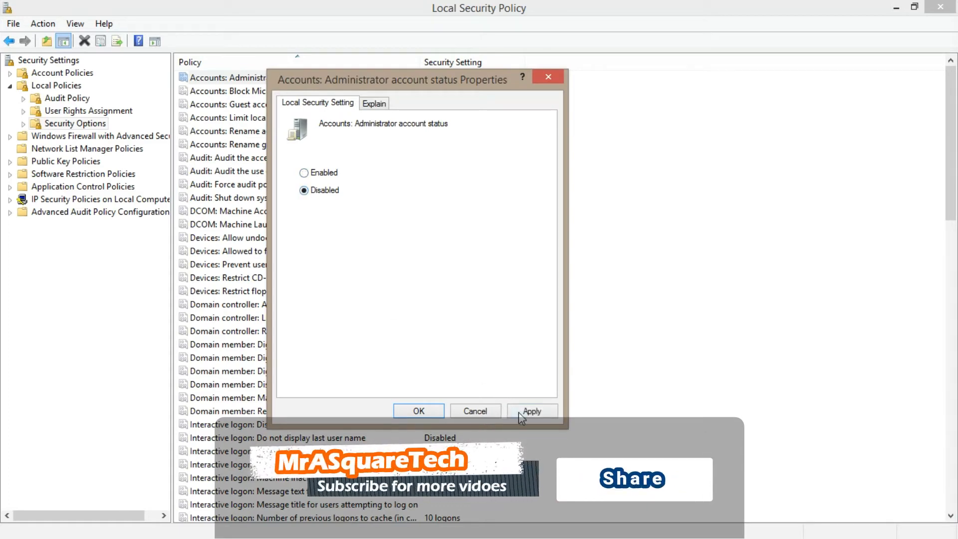
click(531, 411)
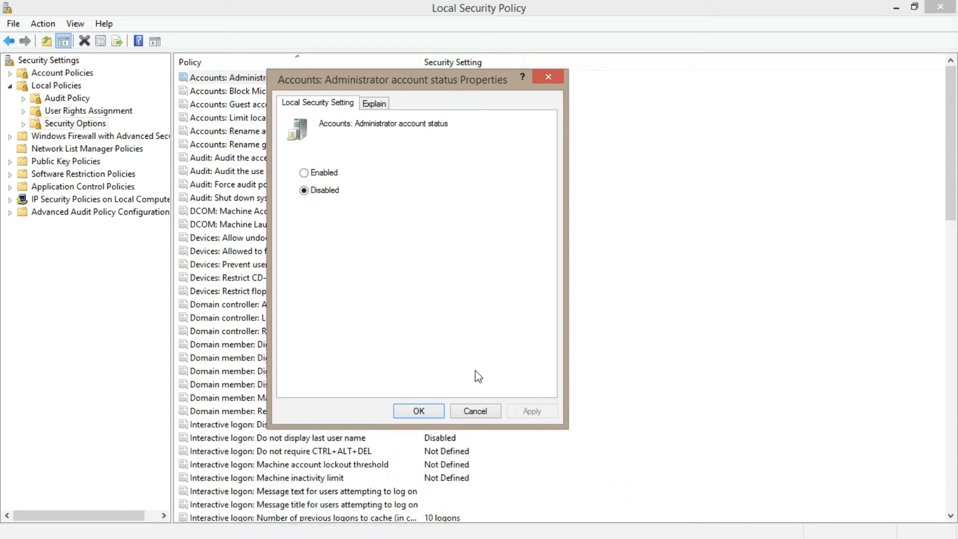
click(418, 410)
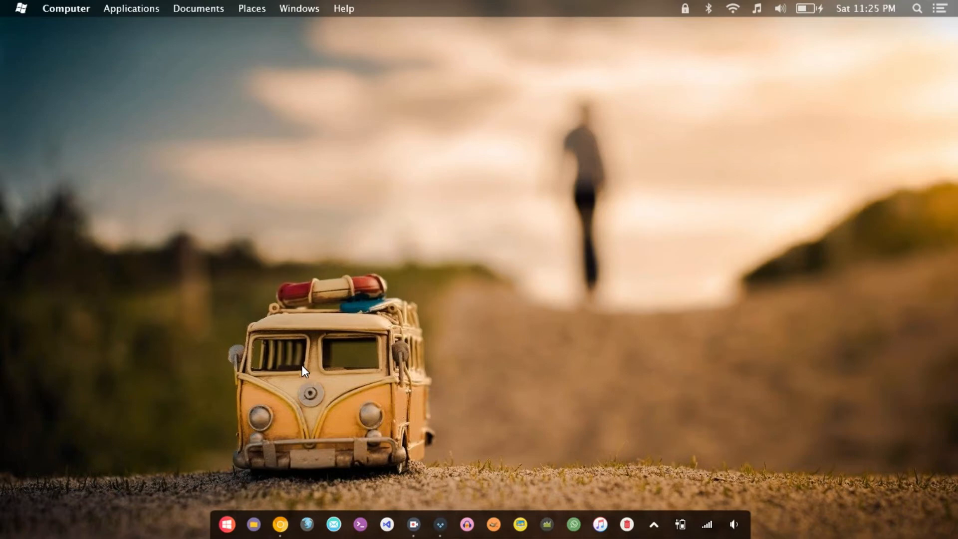
mouse_move(227, 524)
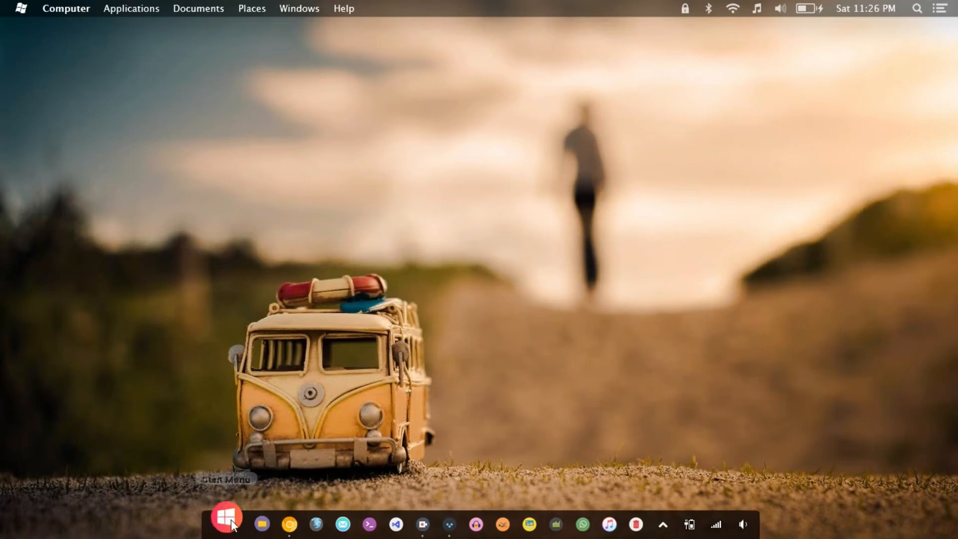
- Check the Start screen account menu for an Administrator entry, then return to the desktop
click(226, 516)
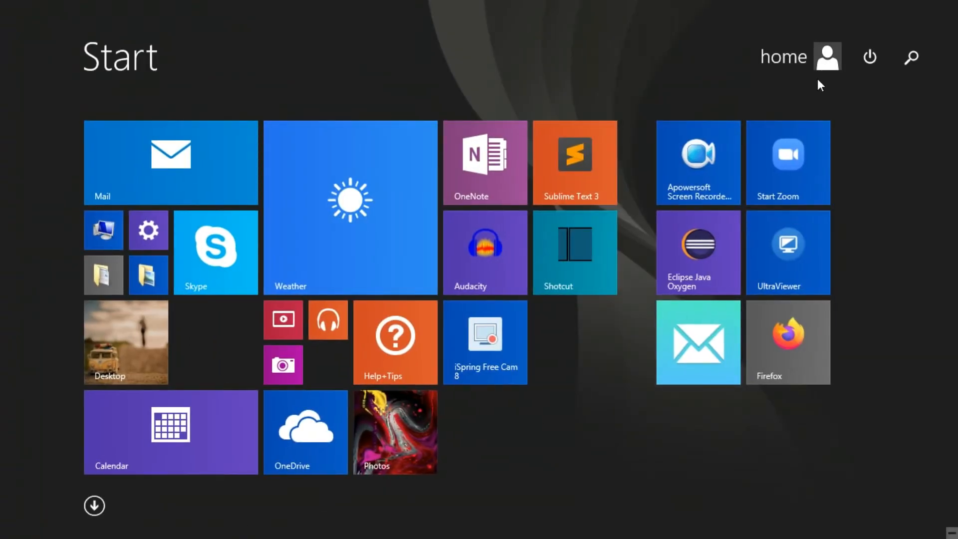
click(827, 56)
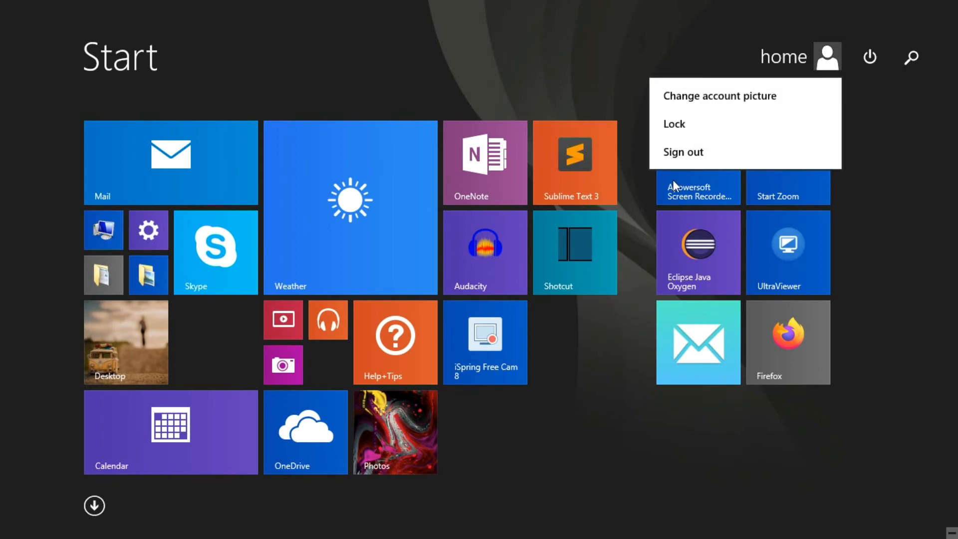
mouse_move(765, 227)
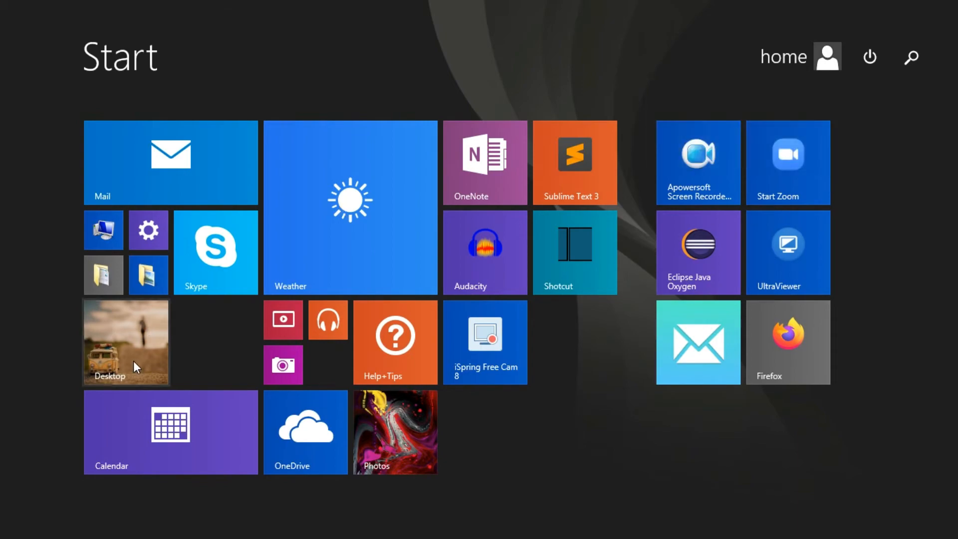
click(125, 341)
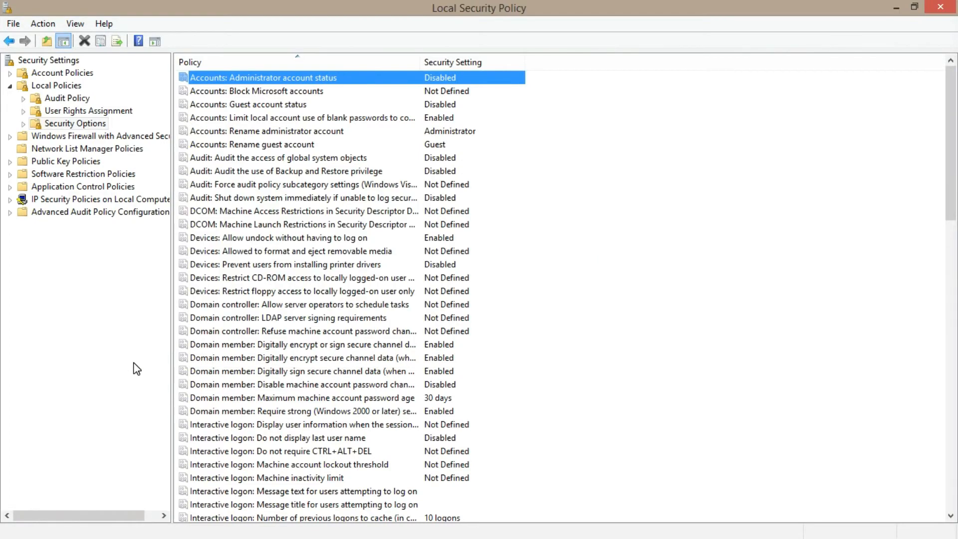
mouse_move(141, 263)
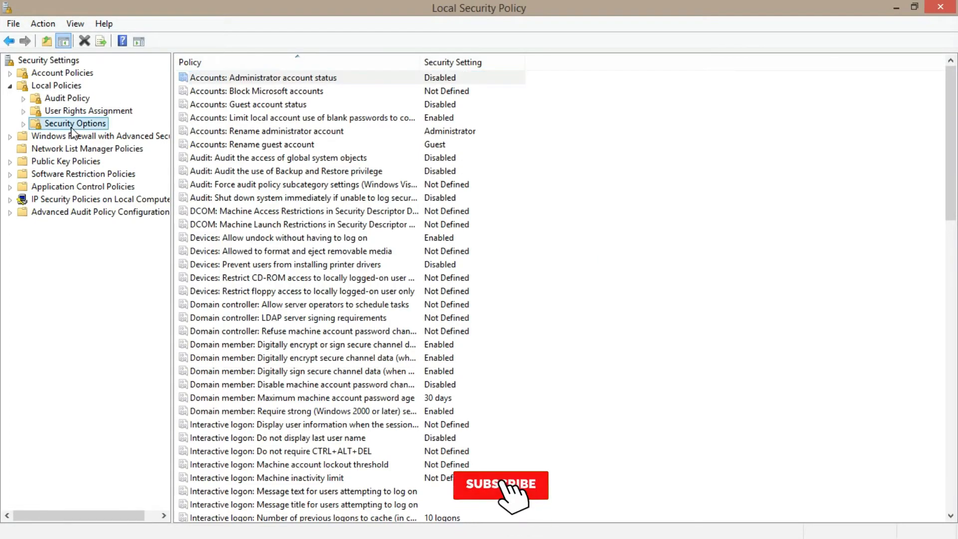
- Enable the 'Accounts: Administrator account status' policy again and apply it
click(500, 484)
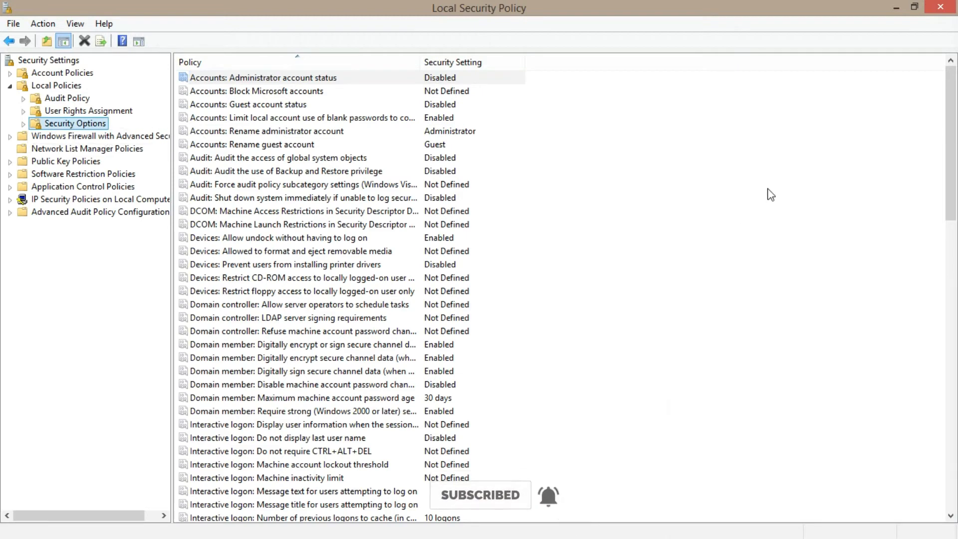
right_click(263, 77)
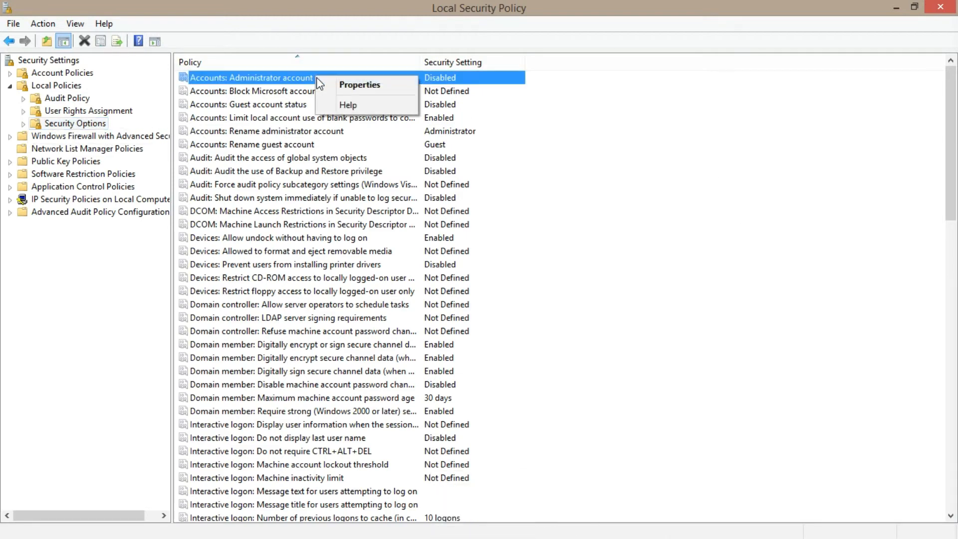
click(359, 84)
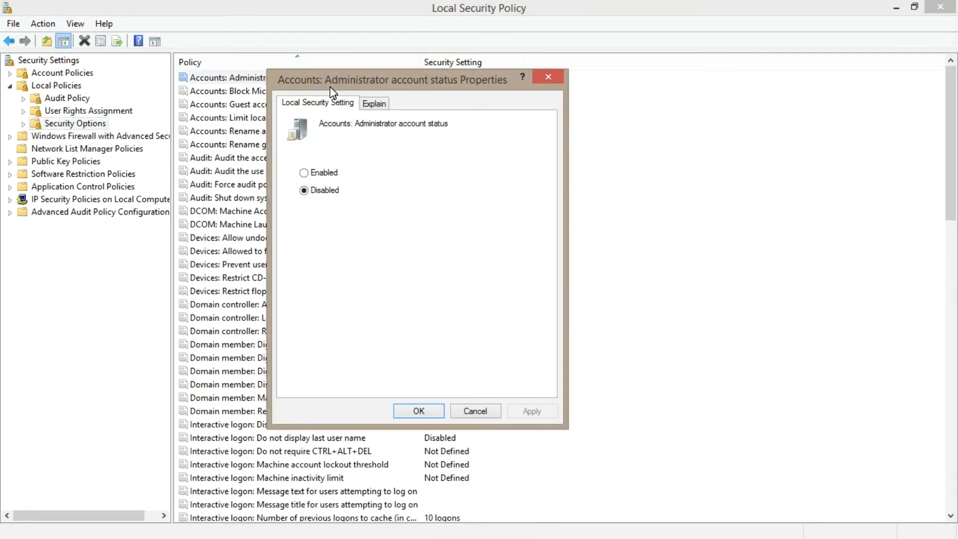
click(304, 172)
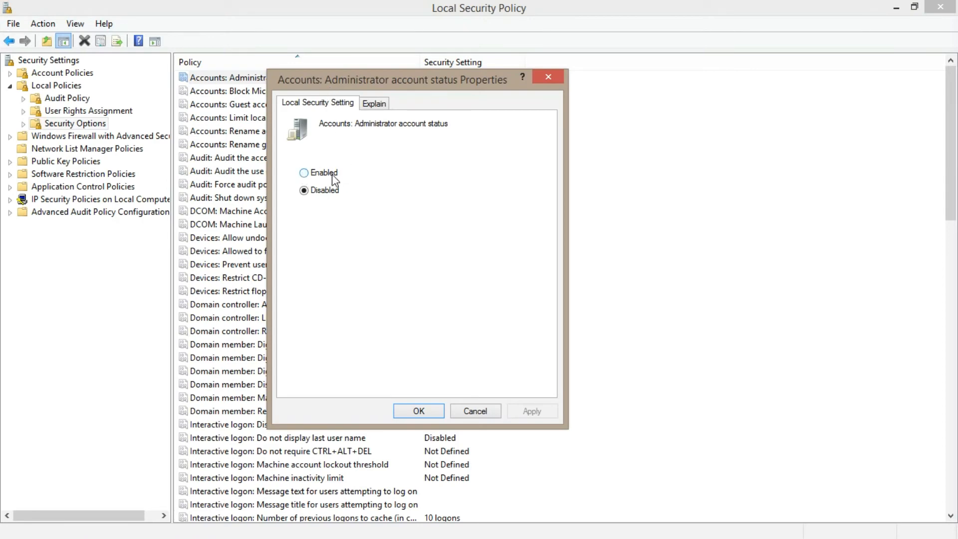
click(303, 172)
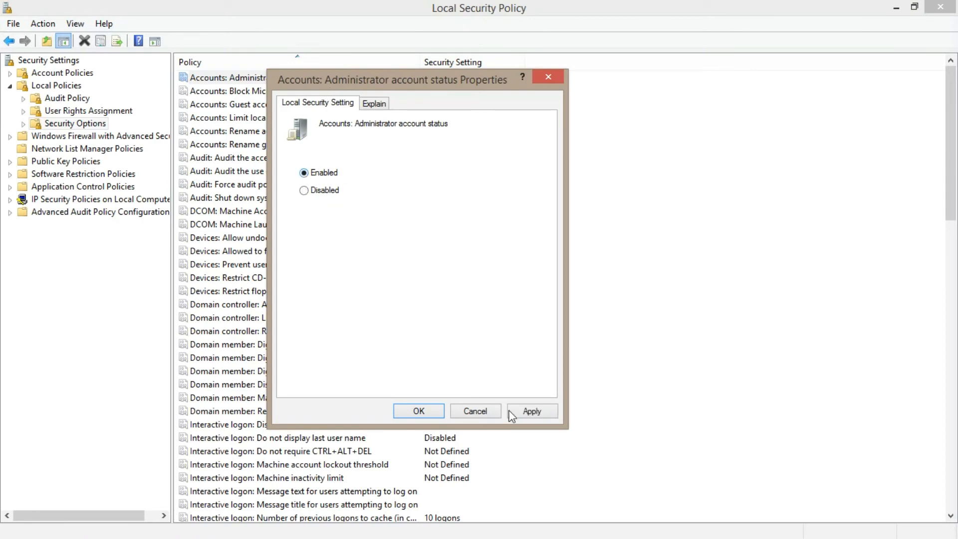
click(532, 410)
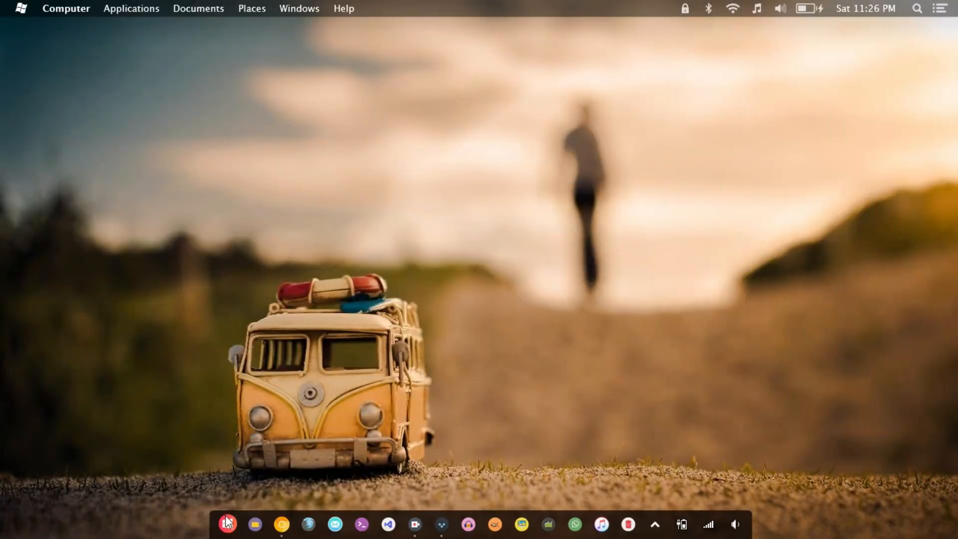
click(227, 525)
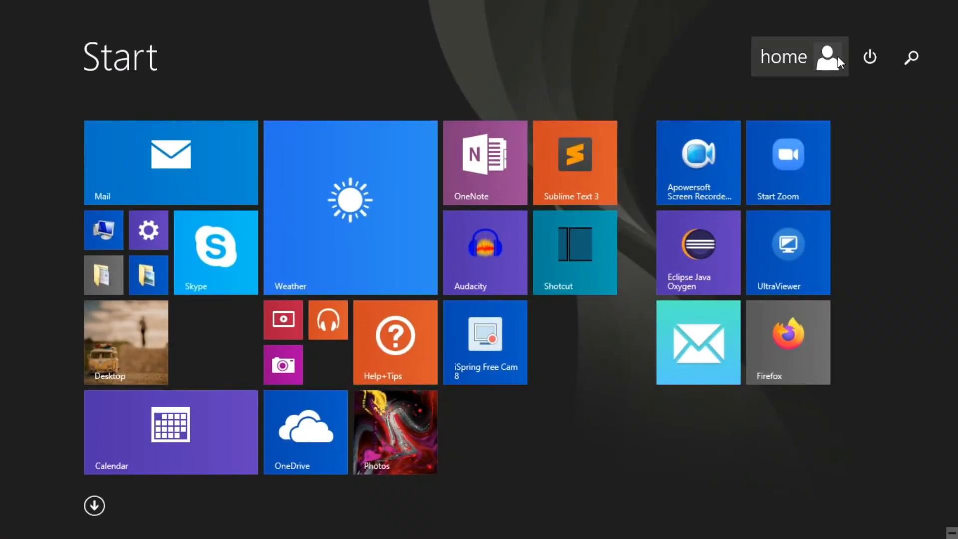
click(827, 57)
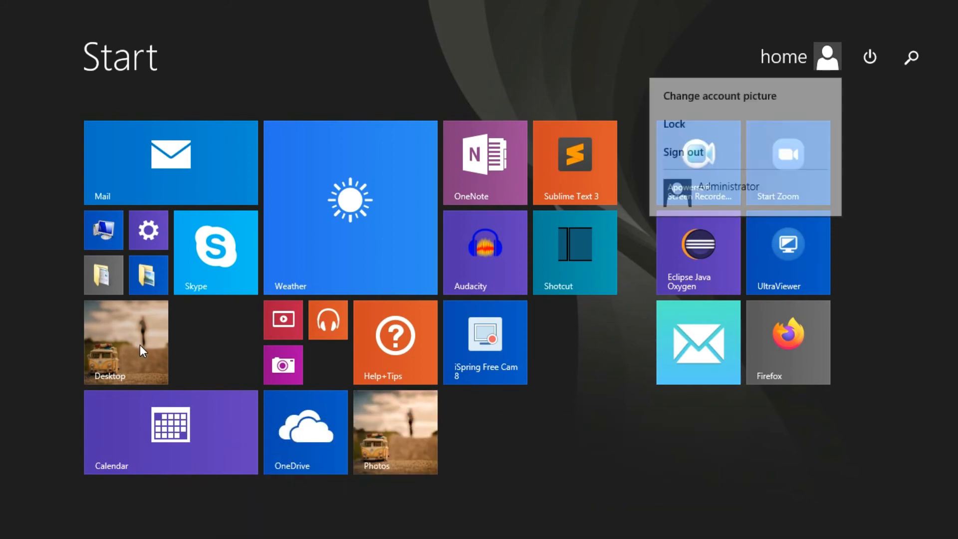
click(125, 342)
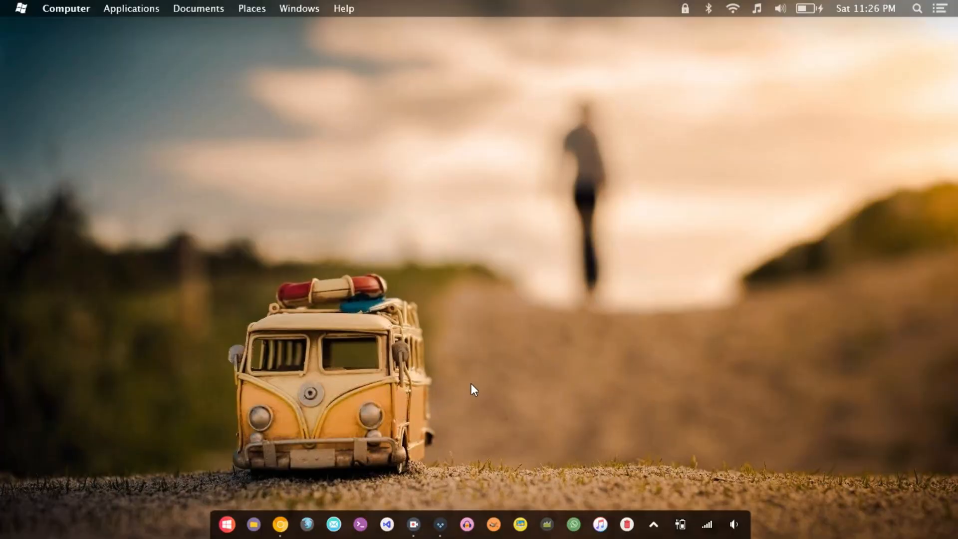
mouse_move(477, 390)
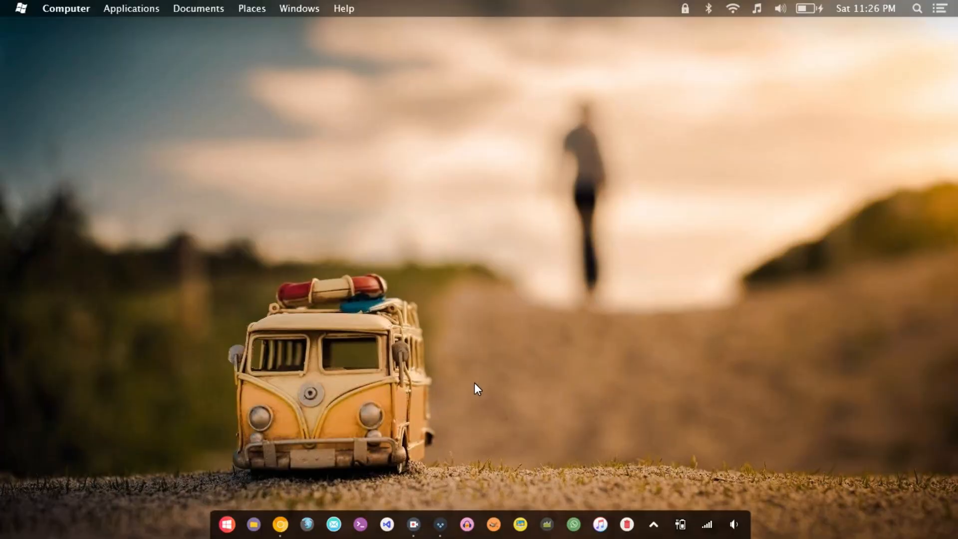